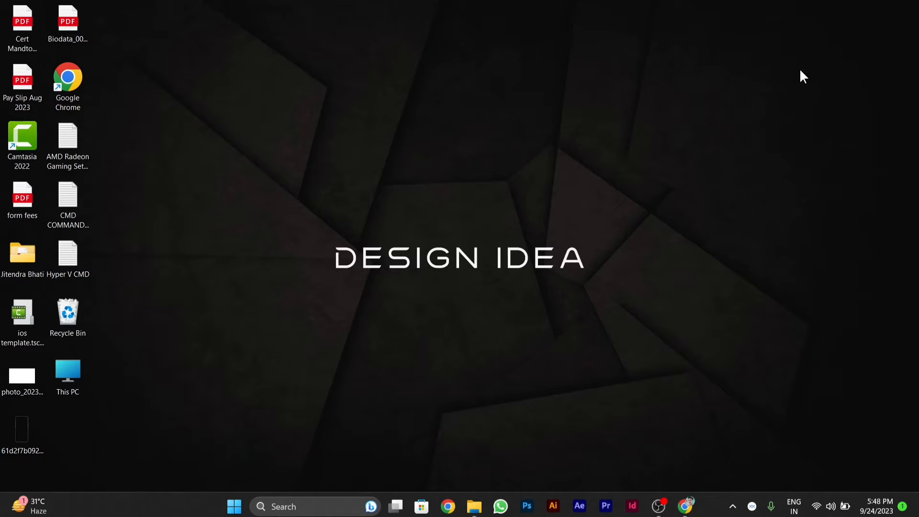
mouse_move(691, 489)
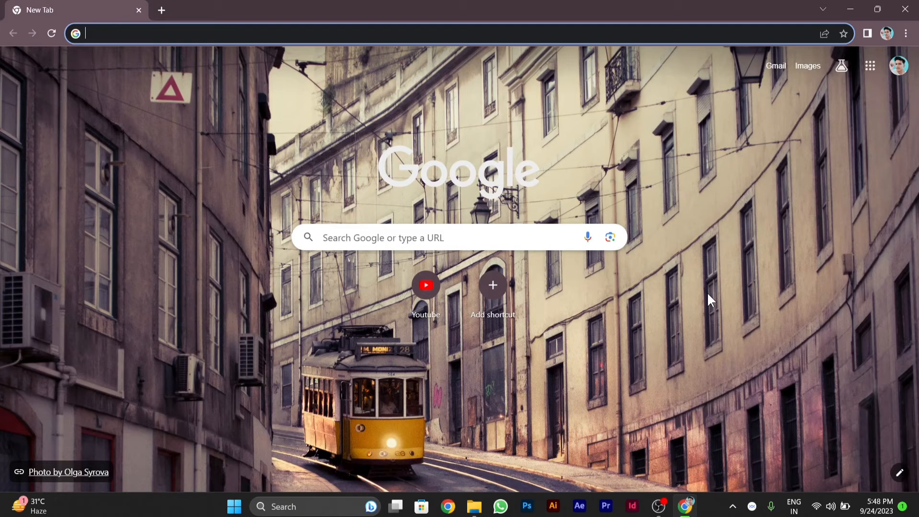
mouse_move(898, 87)
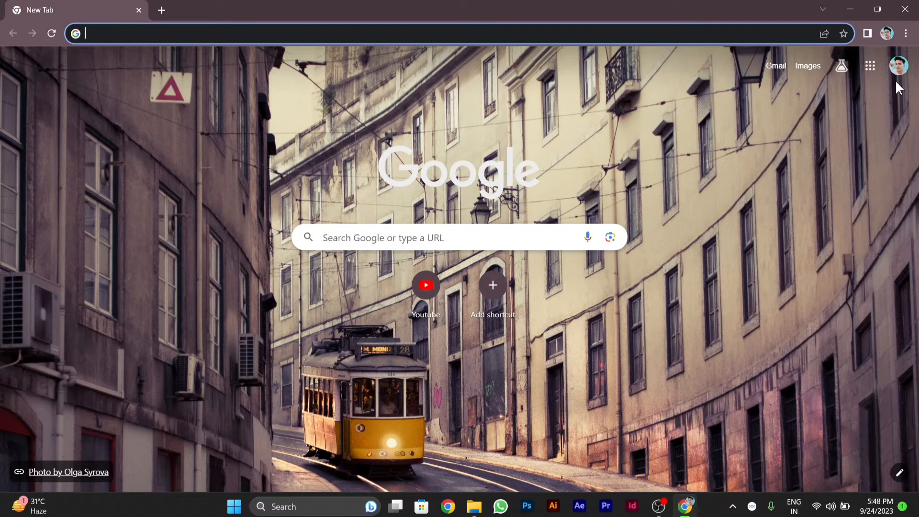
Step: Bring up Chrome's three-dot main menu from the new tab page
click(905, 34)
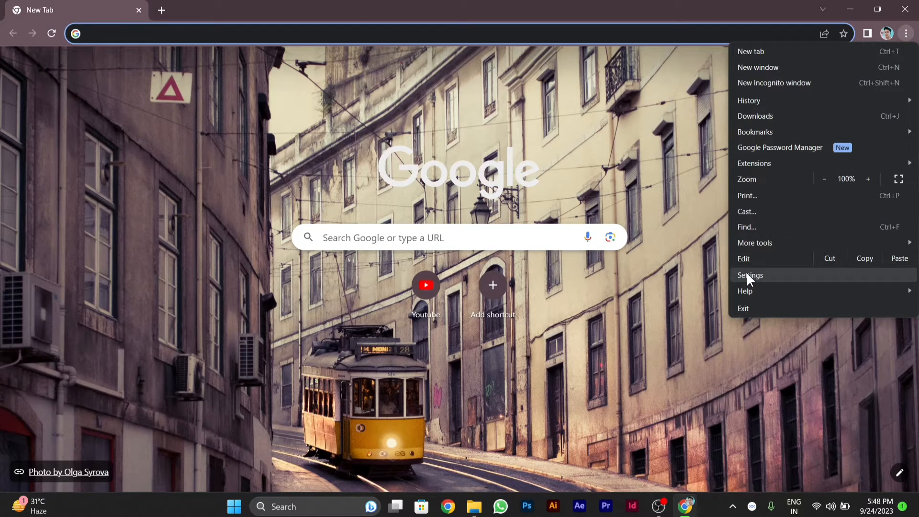
Step: Go to Settings and show the Privacy and security section
click(750, 275)
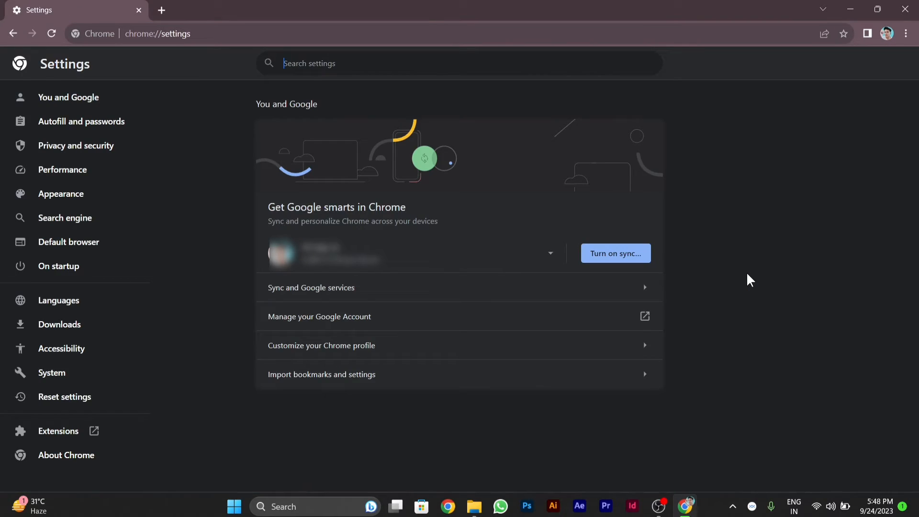
mouse_move(187, 176)
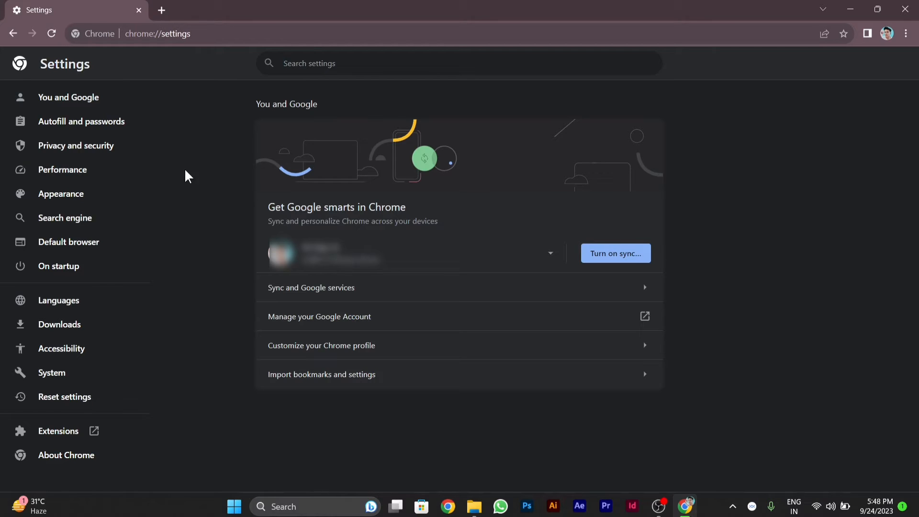
mouse_move(76, 146)
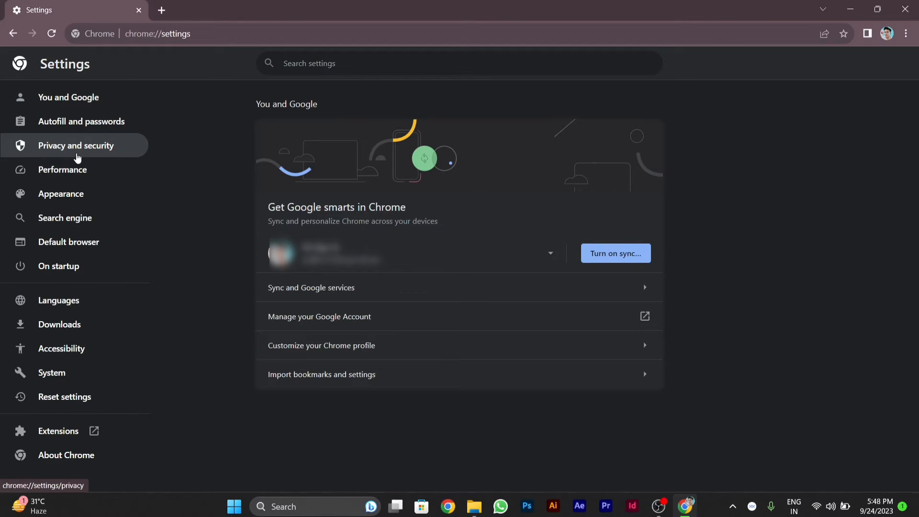
click(76, 145)
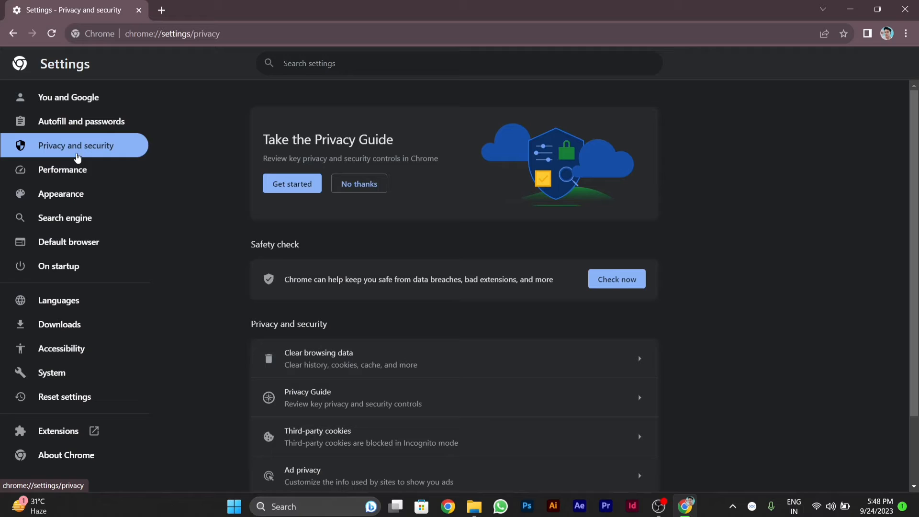
mouse_move(212, 251)
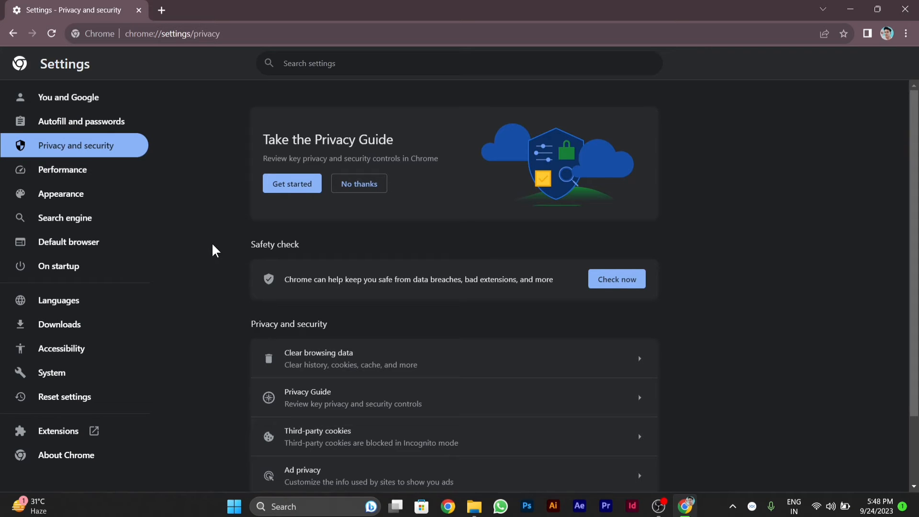
mouse_move(323, 445)
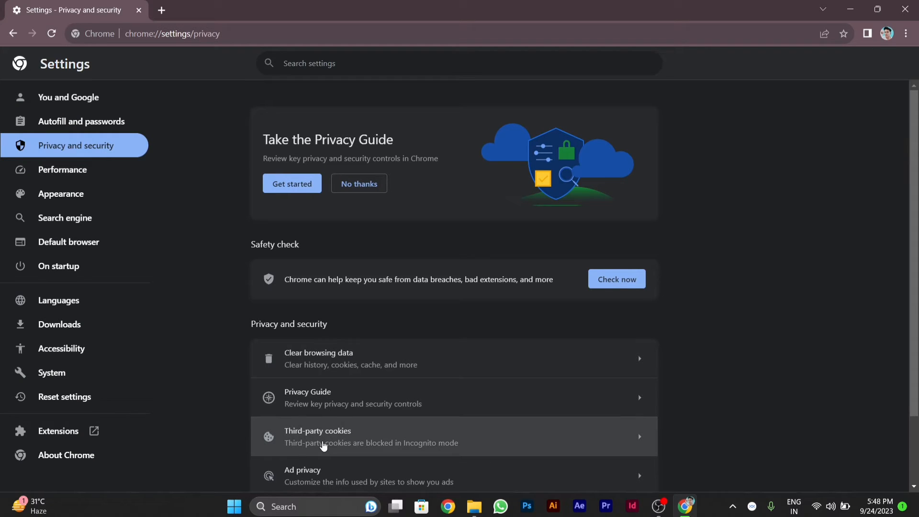
mouse_move(343, 446)
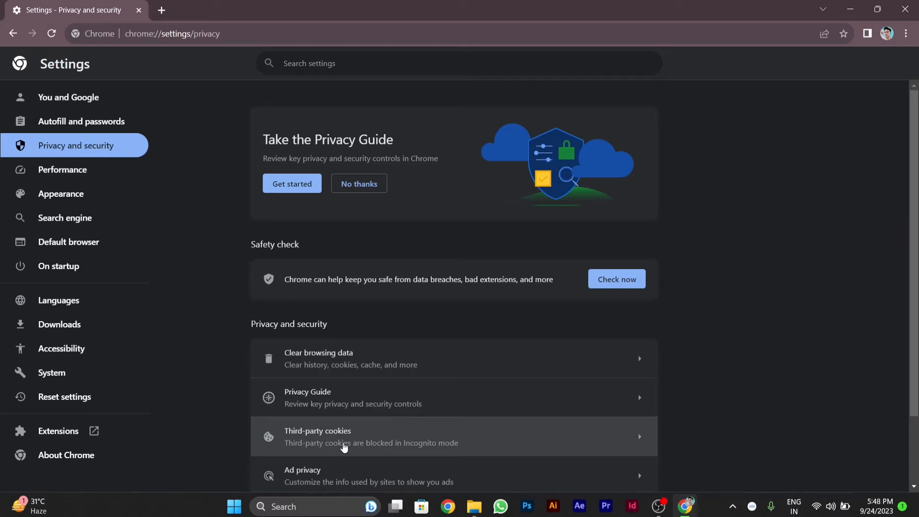
mouse_move(344, 446)
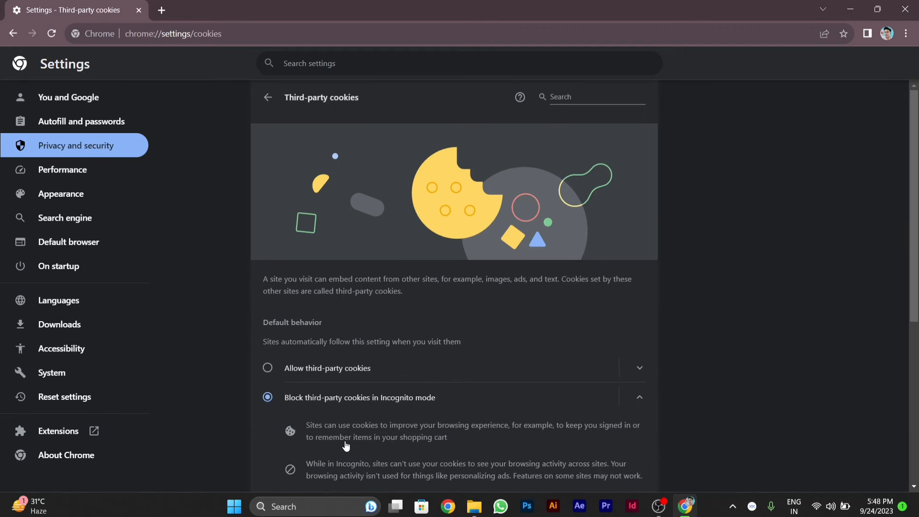
Step: Scroll the Third-party cookies page to reveal 'Block third-party cookies in Incognito mode' selected
scroll(down, 3)
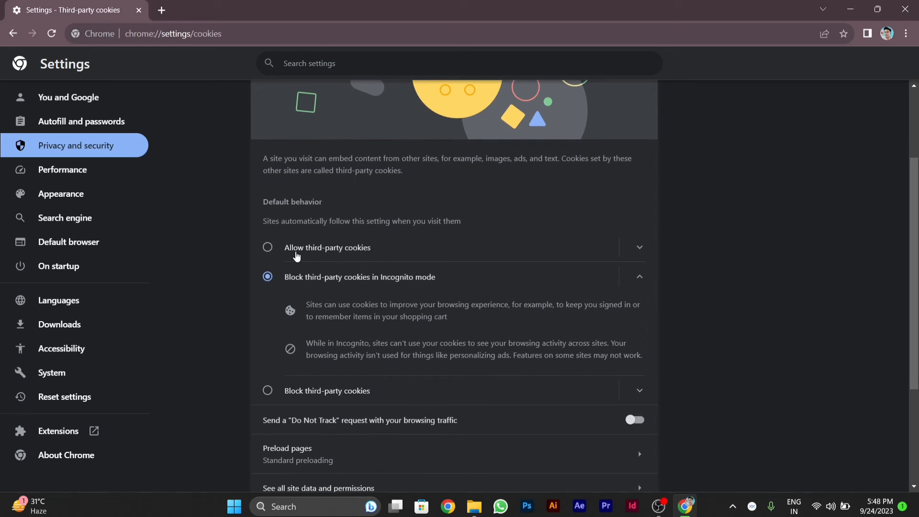
mouse_move(433, 281)
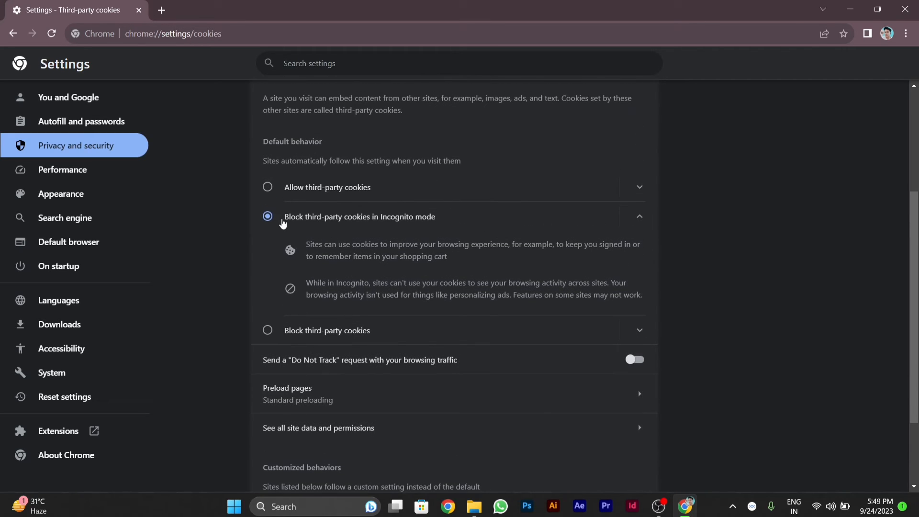
mouse_move(315, 240)
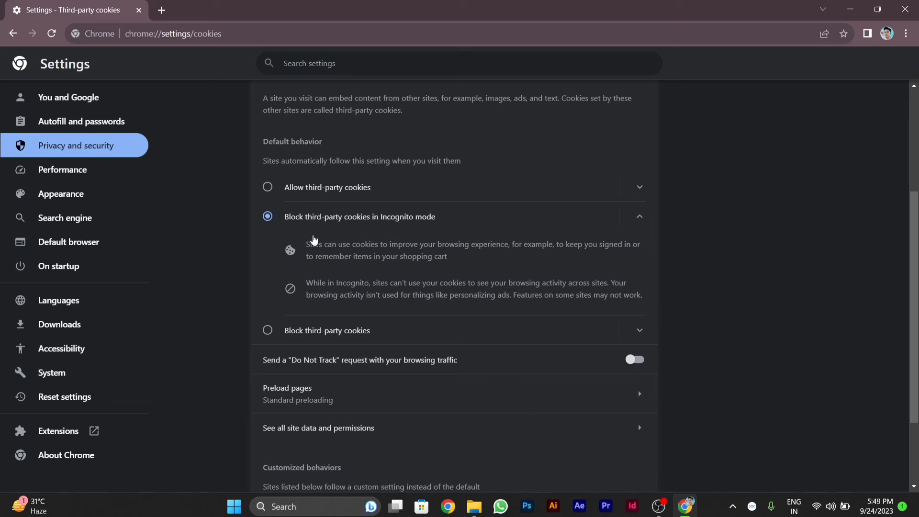
mouse_move(321, 341)
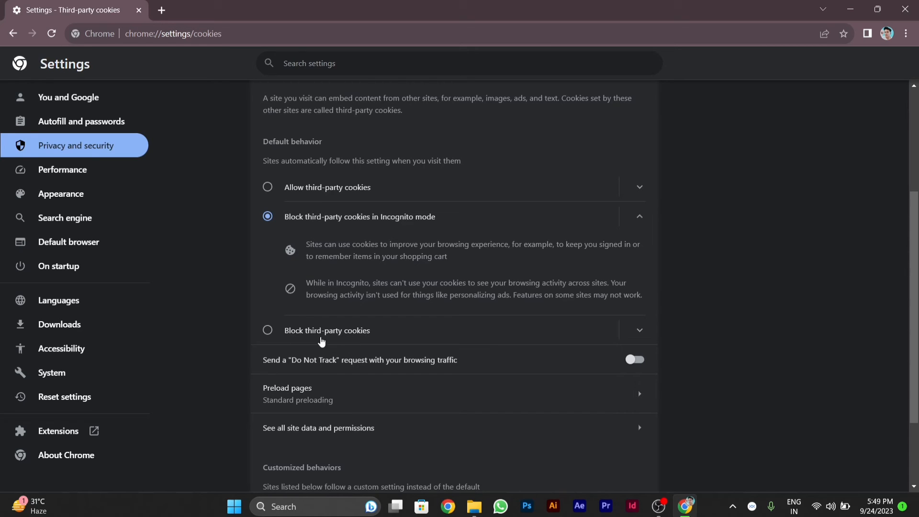
scroll(down, 3)
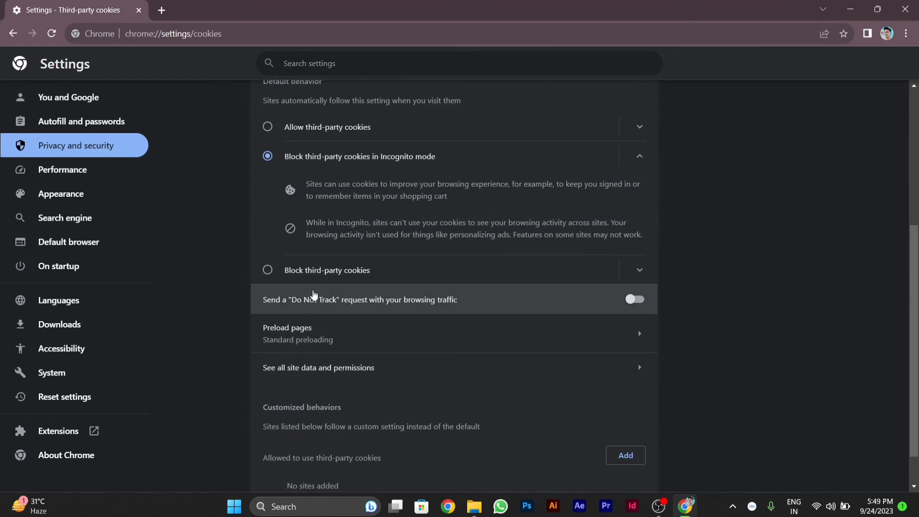
scroll(down, 3)
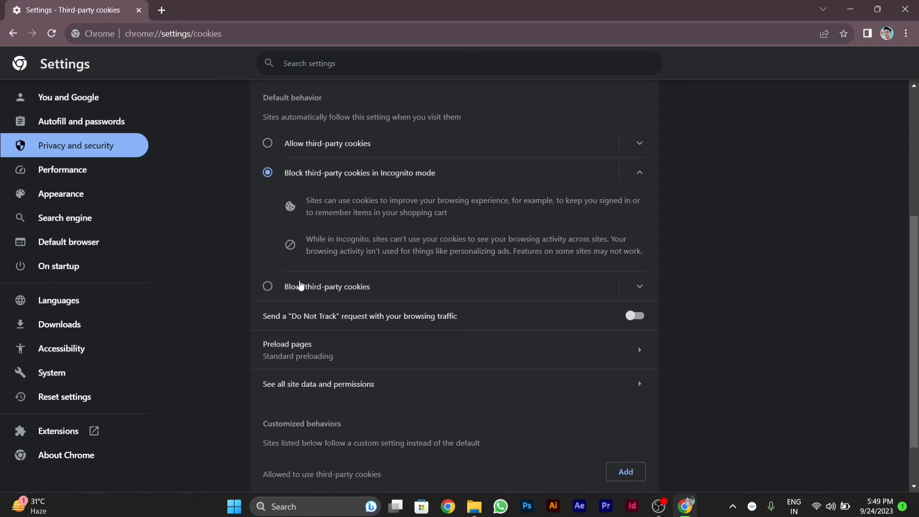
mouse_move(310, 175)
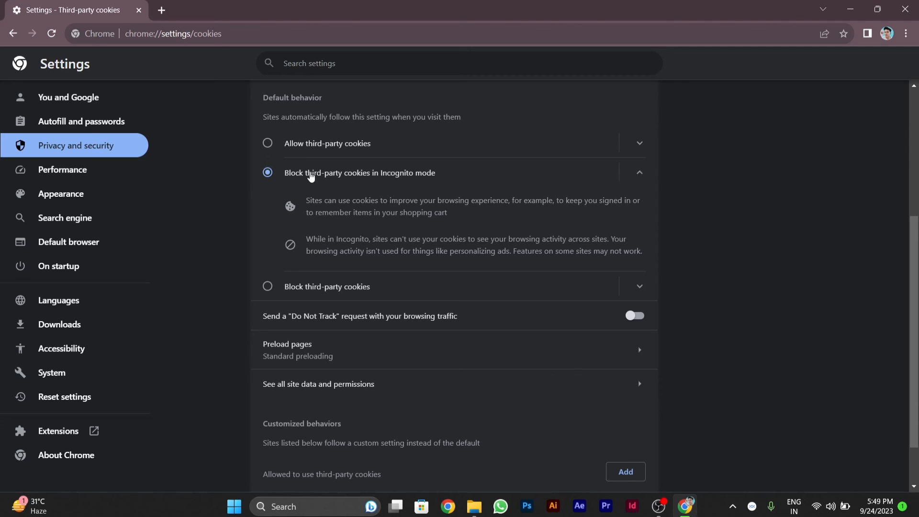
mouse_move(305, 162)
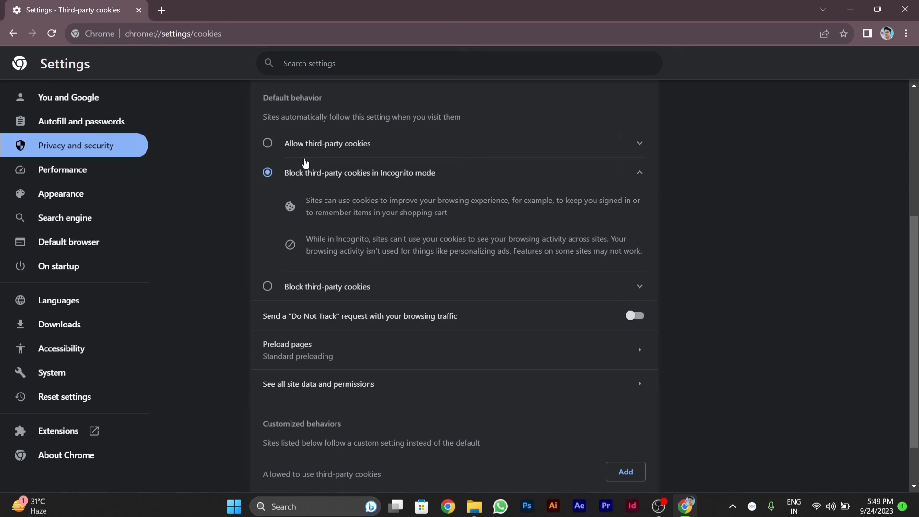
mouse_move(310, 185)
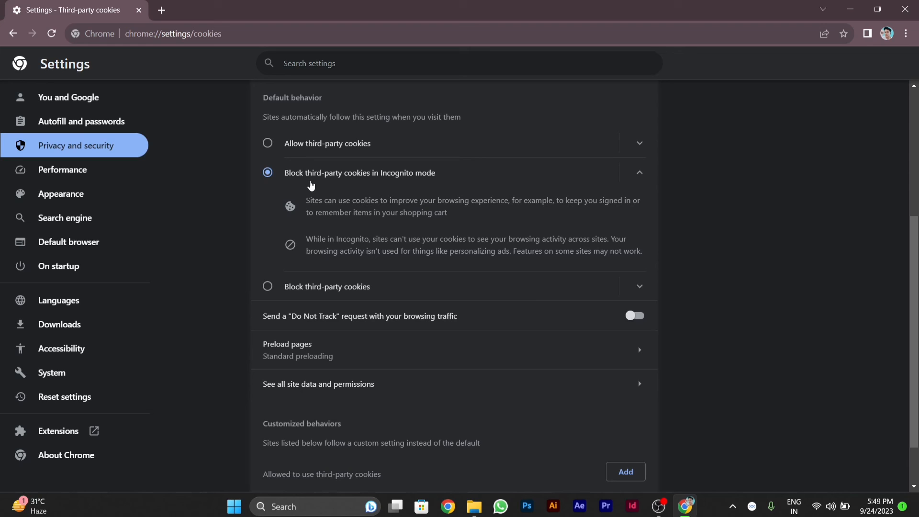